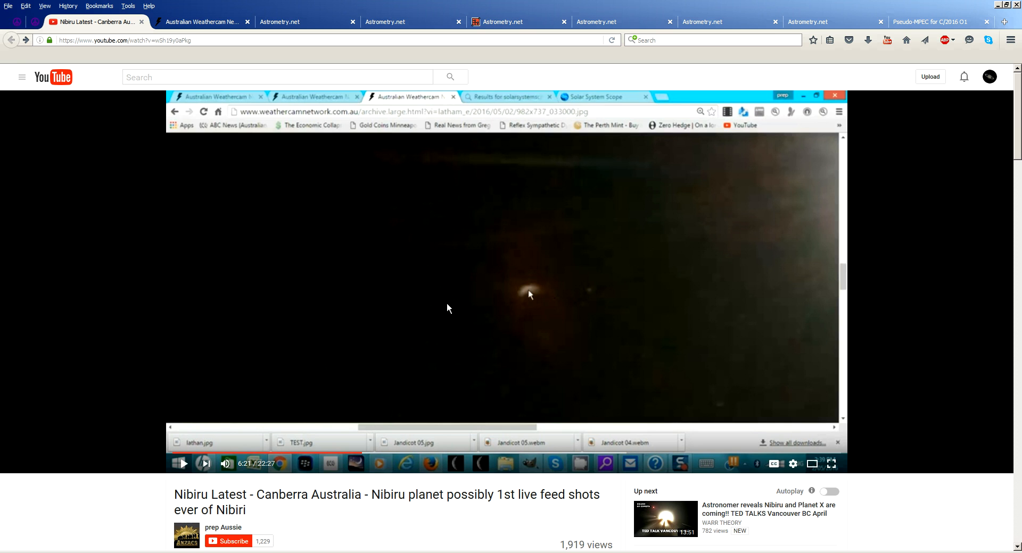
mouse_move(497, 358)
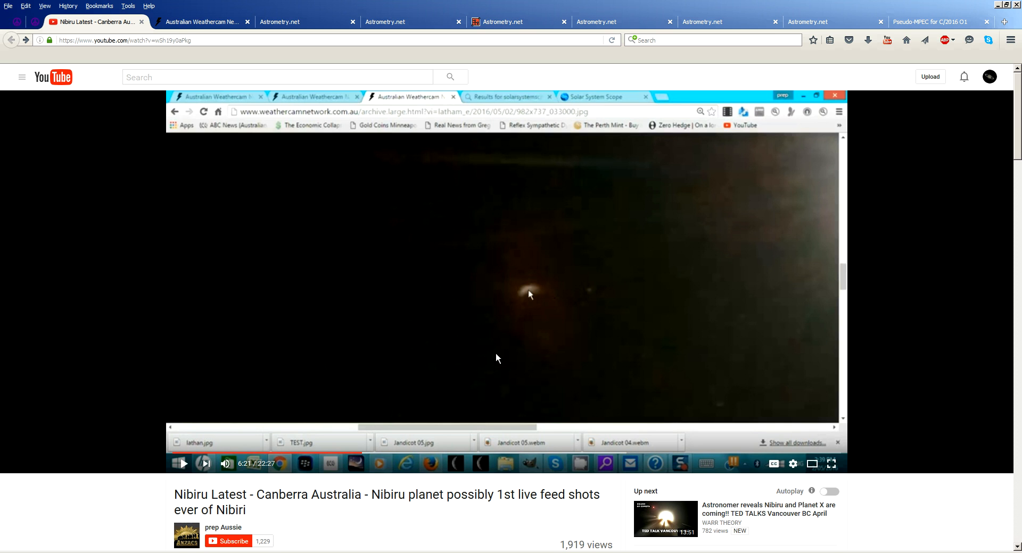
mouse_move(552, 310)
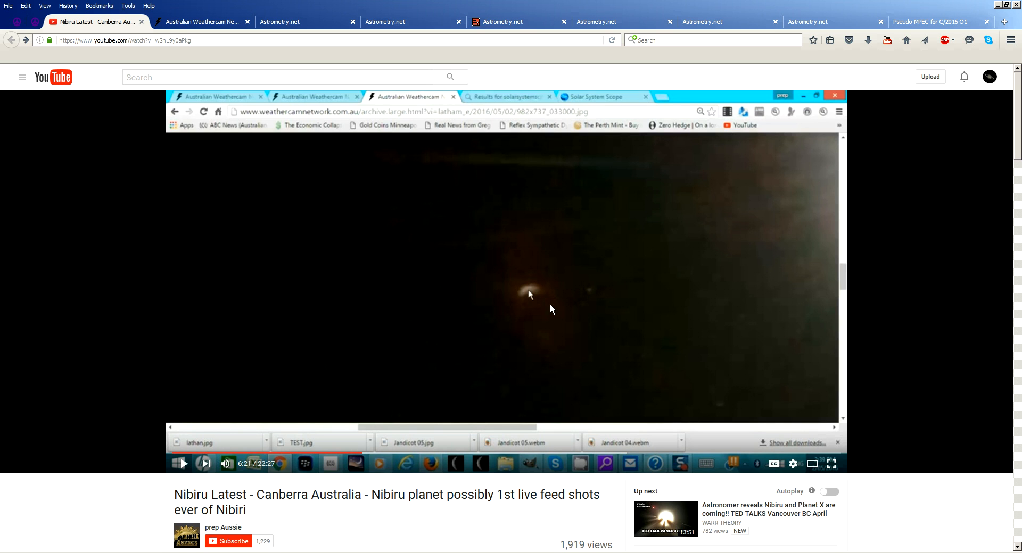
mouse_move(120, 294)
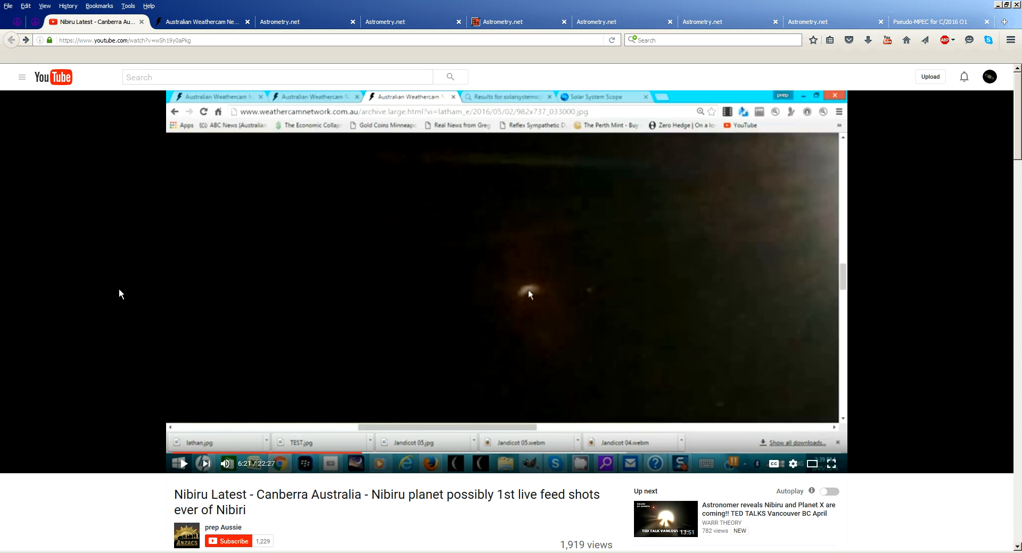
mouse_move(150, 249)
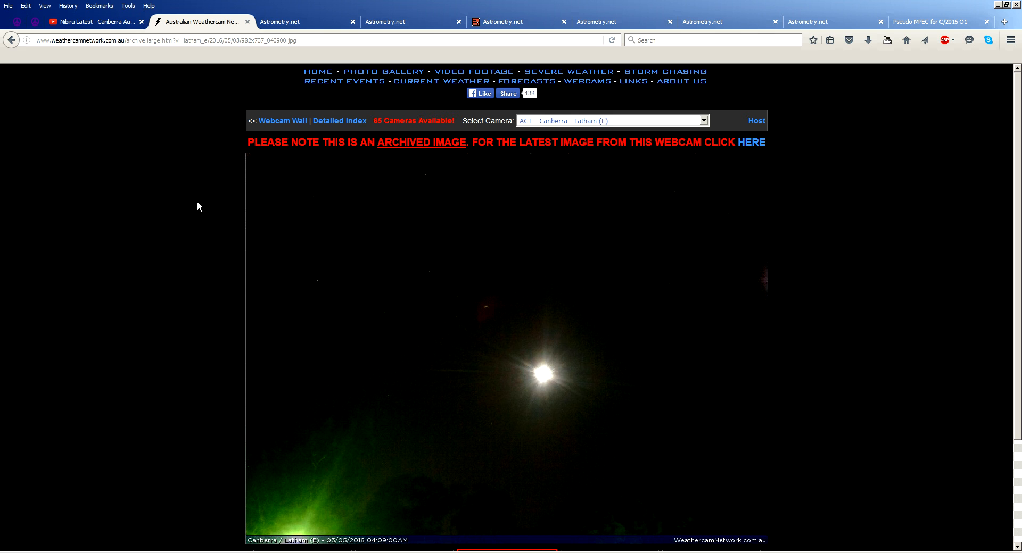
mouse_move(297, 306)
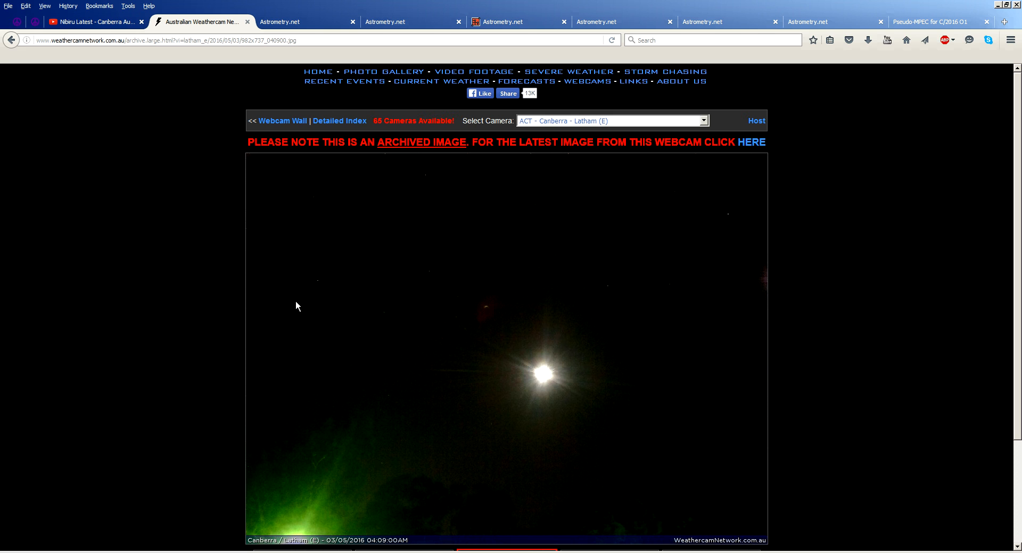
mouse_move(317, 302)
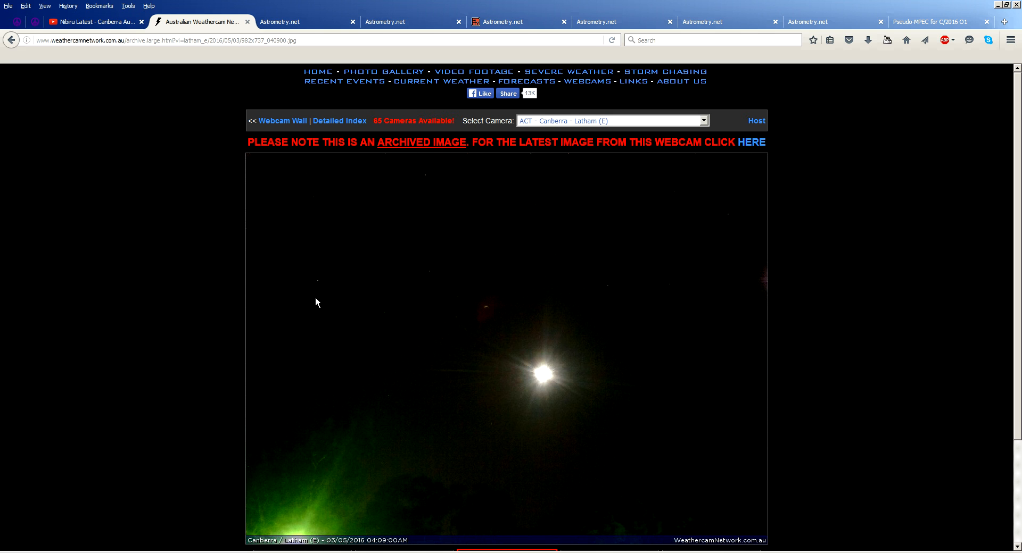
mouse_move(319, 285)
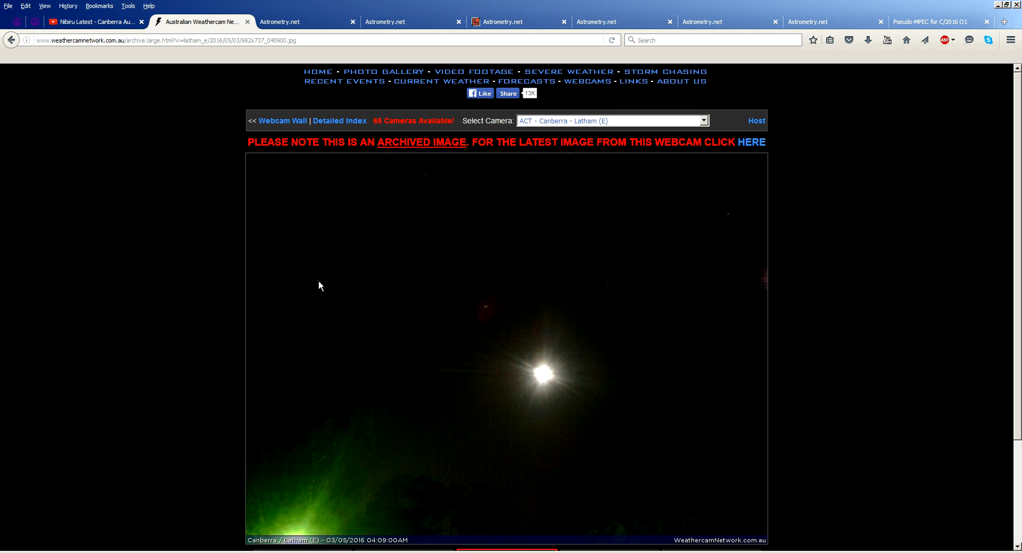
mouse_move(303, 21)
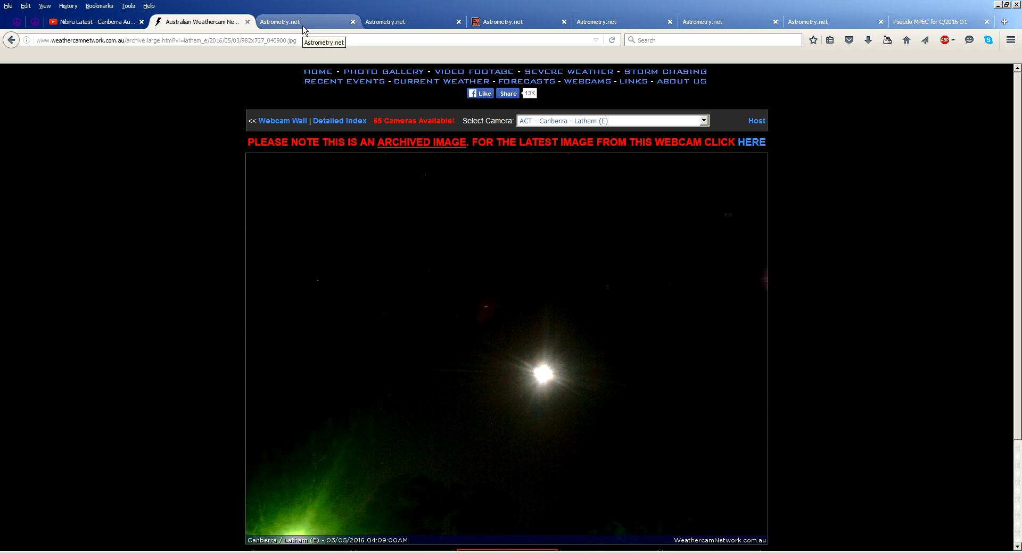
View the Astrometry.net solutions for 30030.jpg and 410.jpg, then the ds9 window list.
left_click(280, 22)
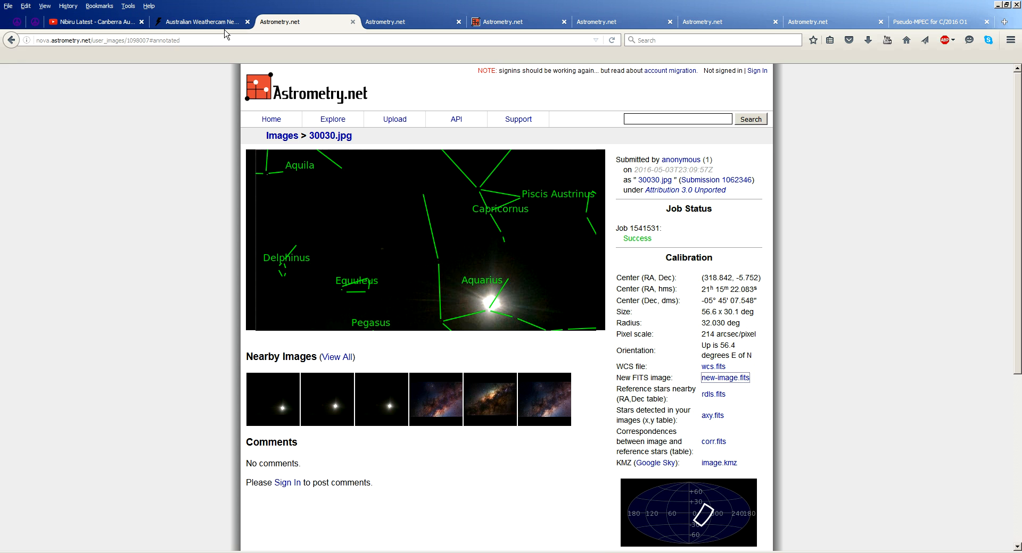
mouse_move(175, 153)
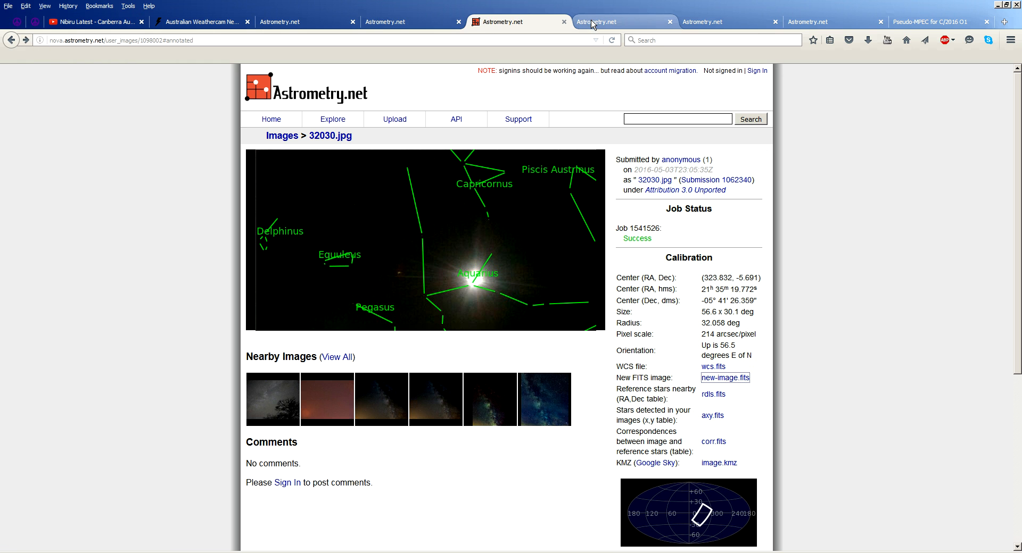
left_click(725, 21)
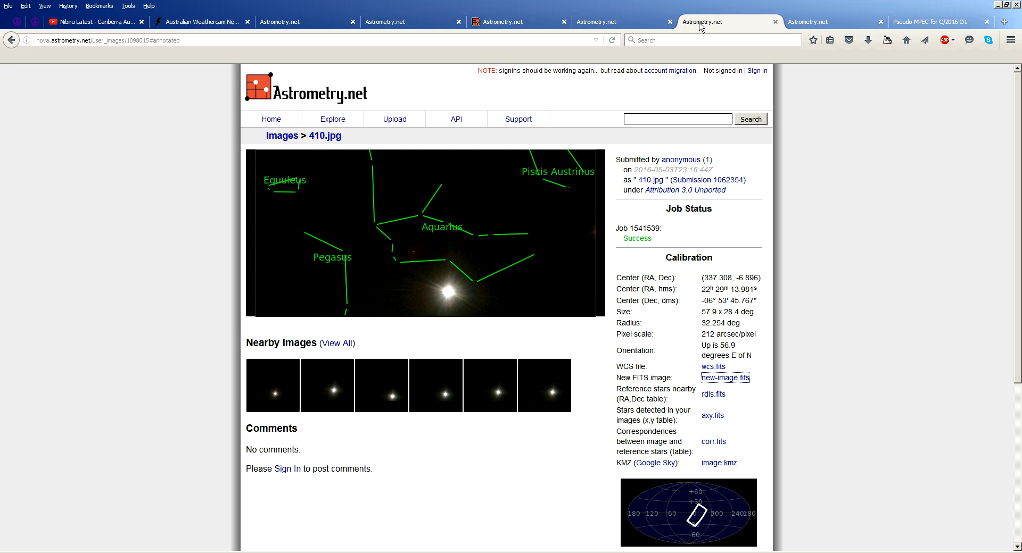
left_click(834, 21)
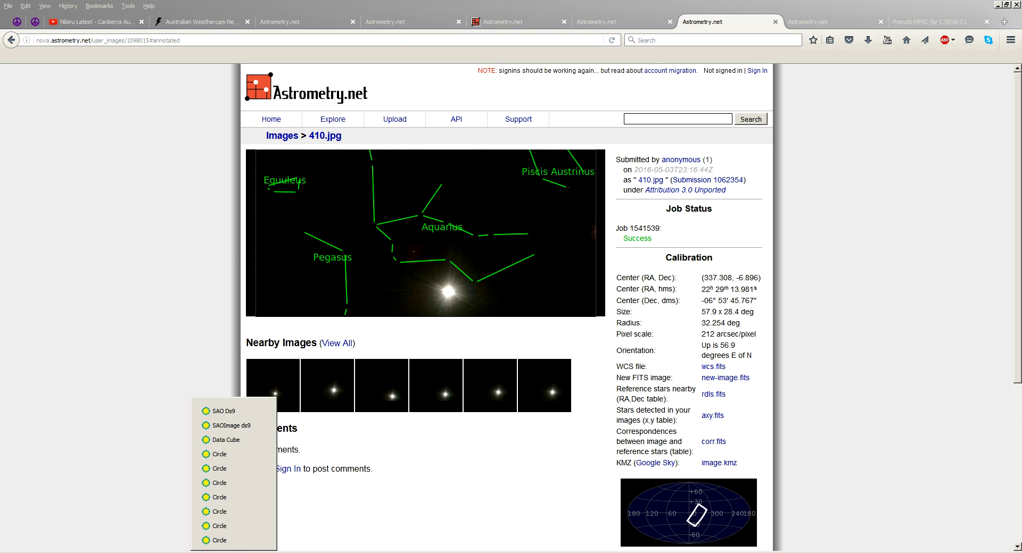
mouse_move(233, 426)
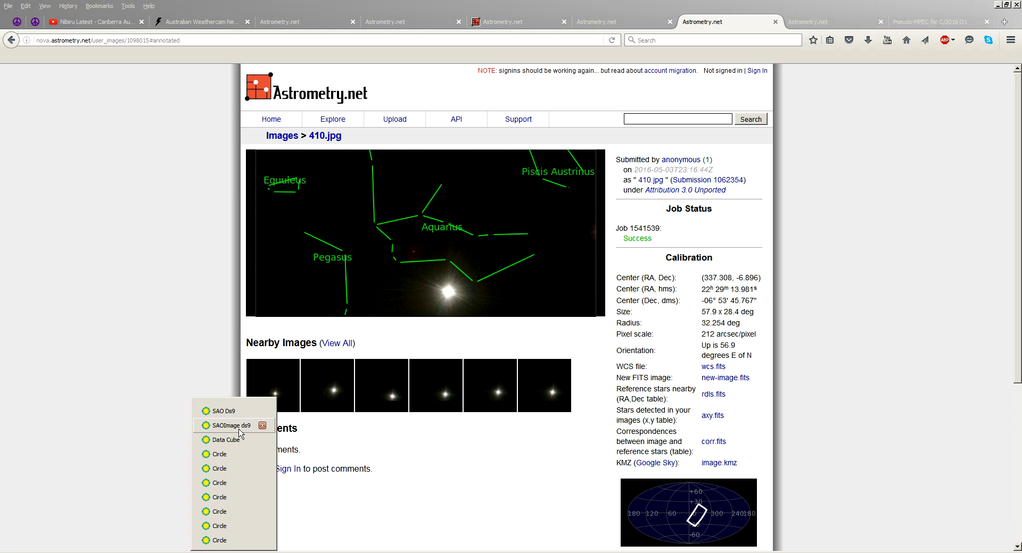
Read RA/Dec of the 410 marker and the Moon region in 410.fits.
left_click(229, 425)
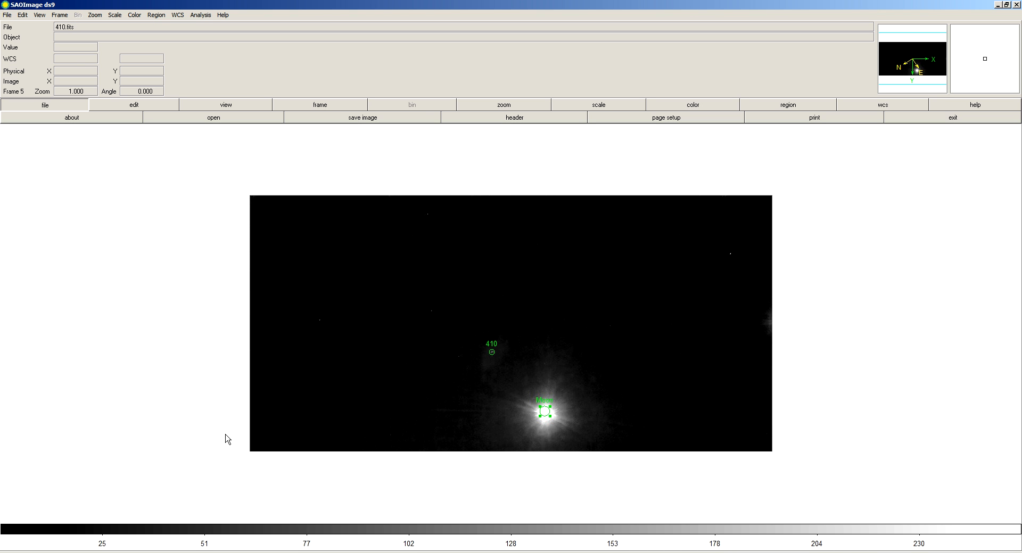
mouse_move(304, 394)
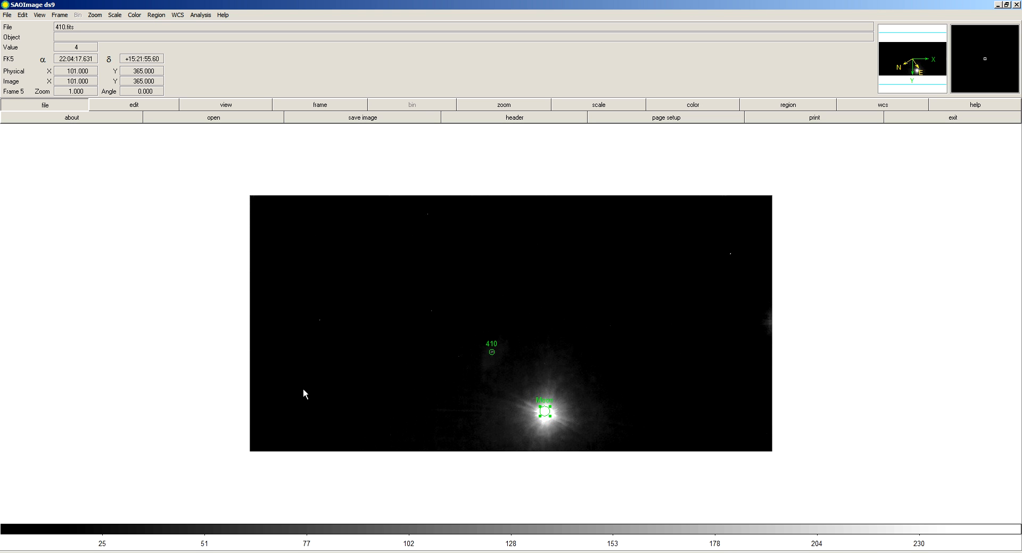
mouse_move(494, 355)
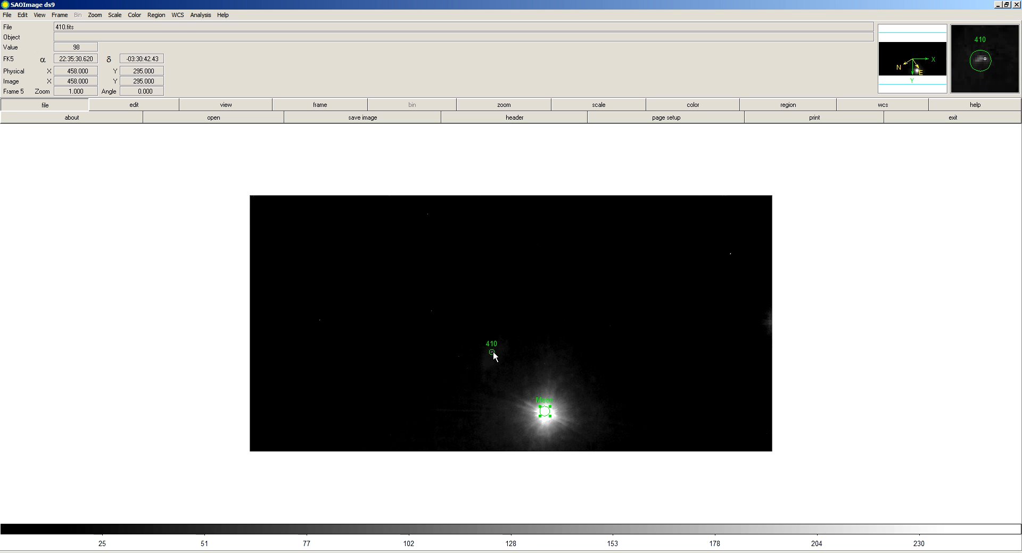
mouse_move(494, 356)
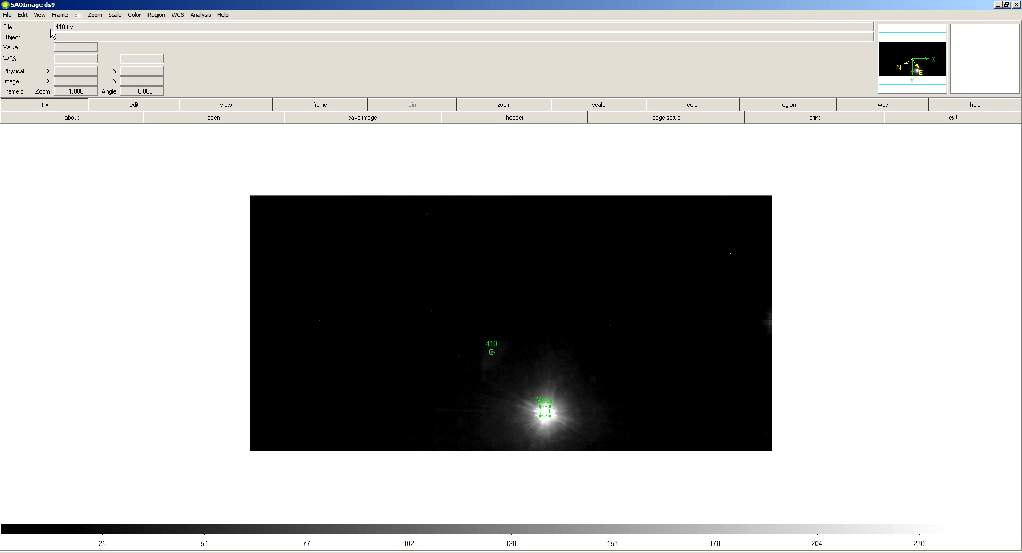
mouse_move(495, 357)
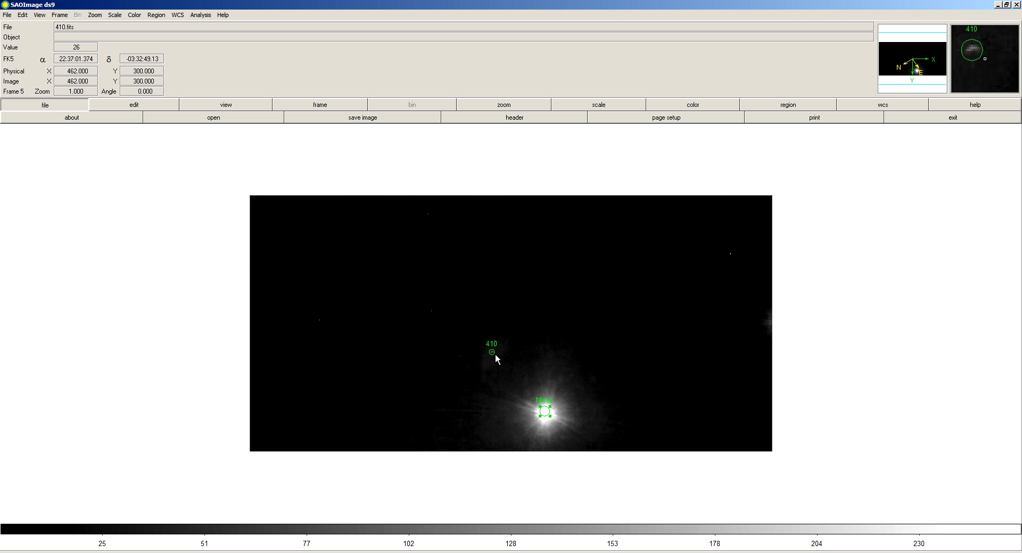
mouse_move(493, 356)
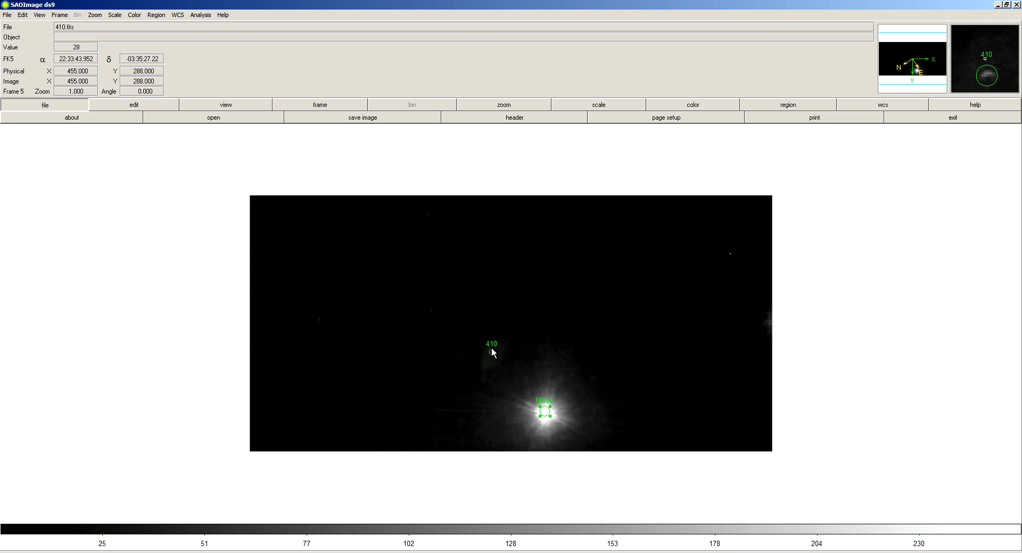
mouse_move(449, 366)
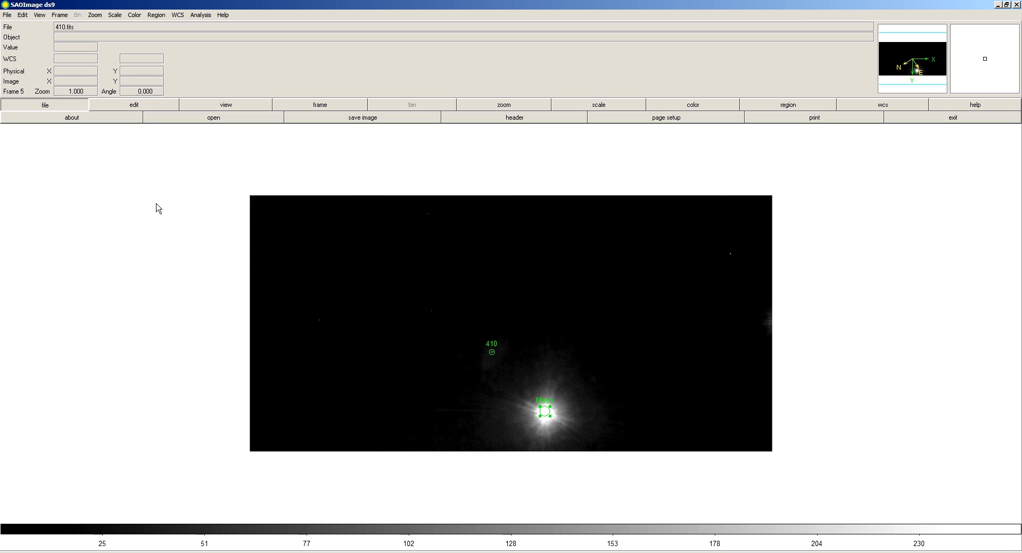
mouse_move(493, 361)
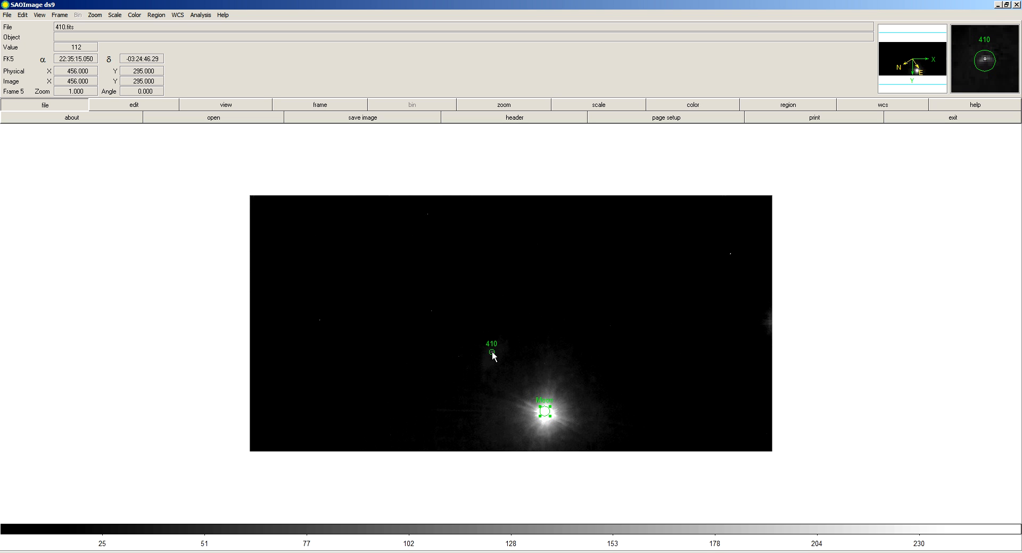
mouse_move(500, 364)
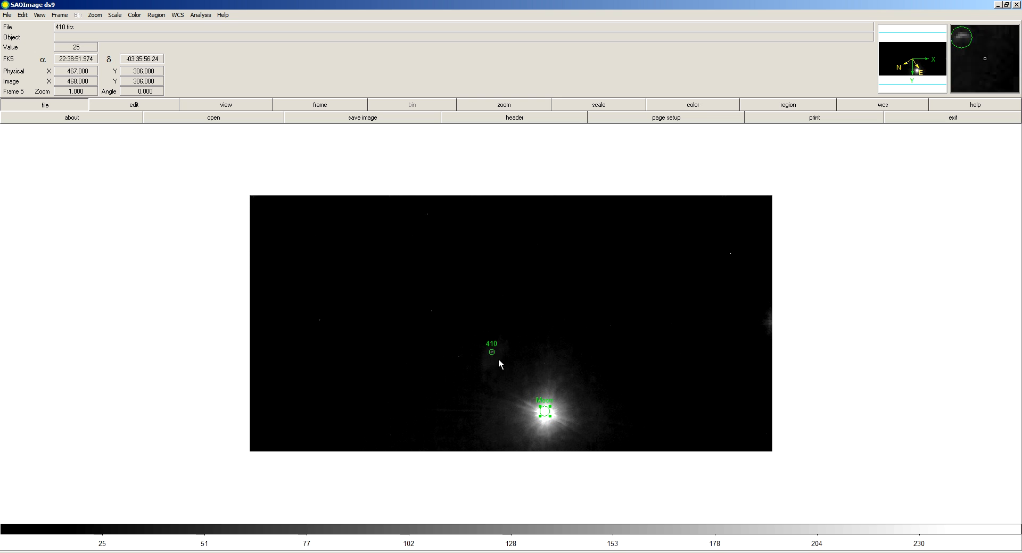
mouse_move(553, 417)
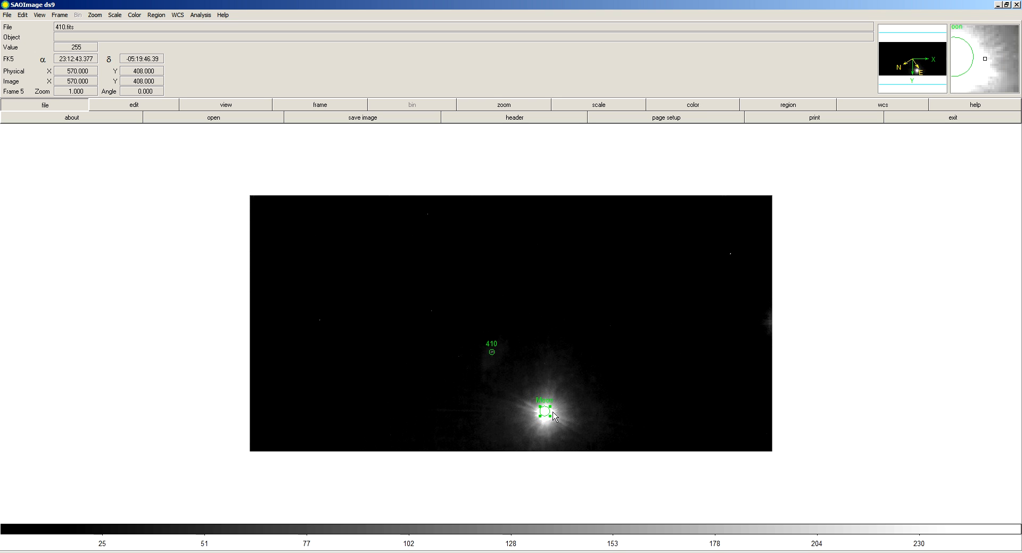
right_click(553, 417)
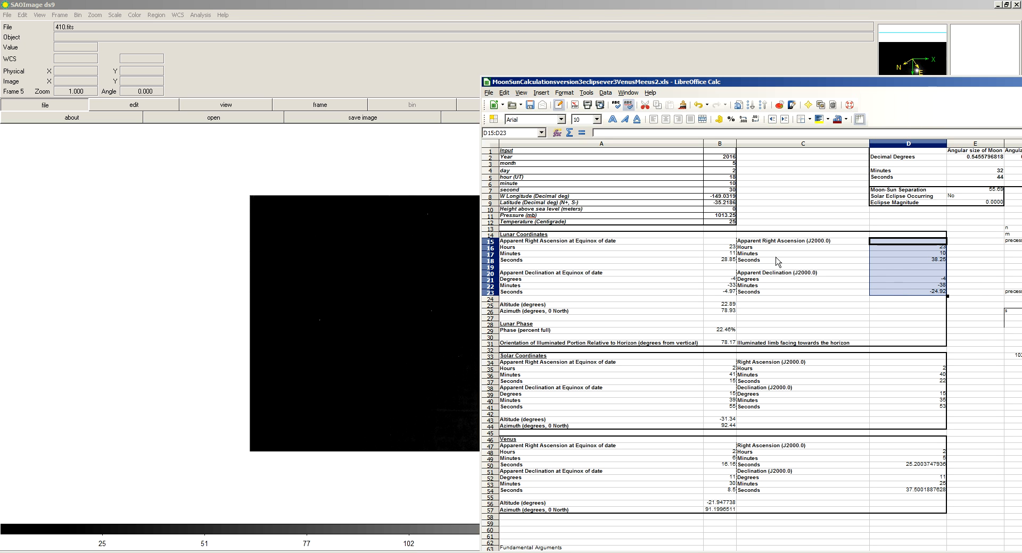
mouse_move(725, 175)
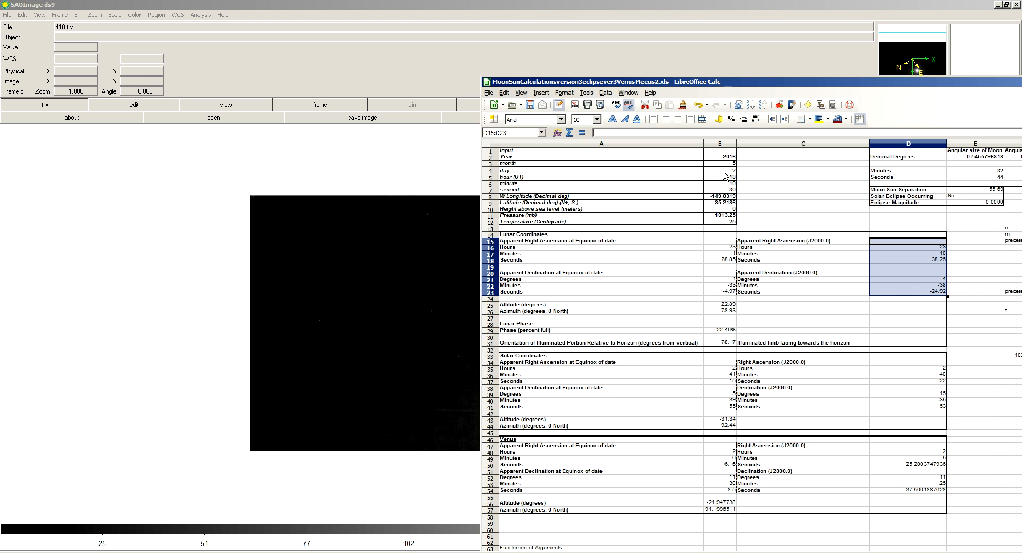
Select the 2016 date inputs and the day cell B4 in the MoonSunCalculations sheet.
left_click(720, 170)
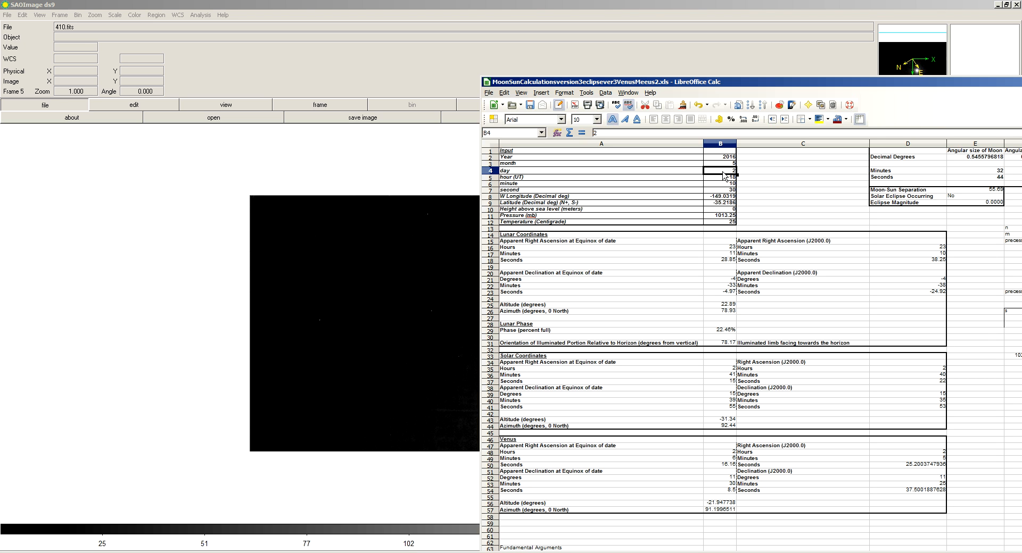
left_click(721, 177)
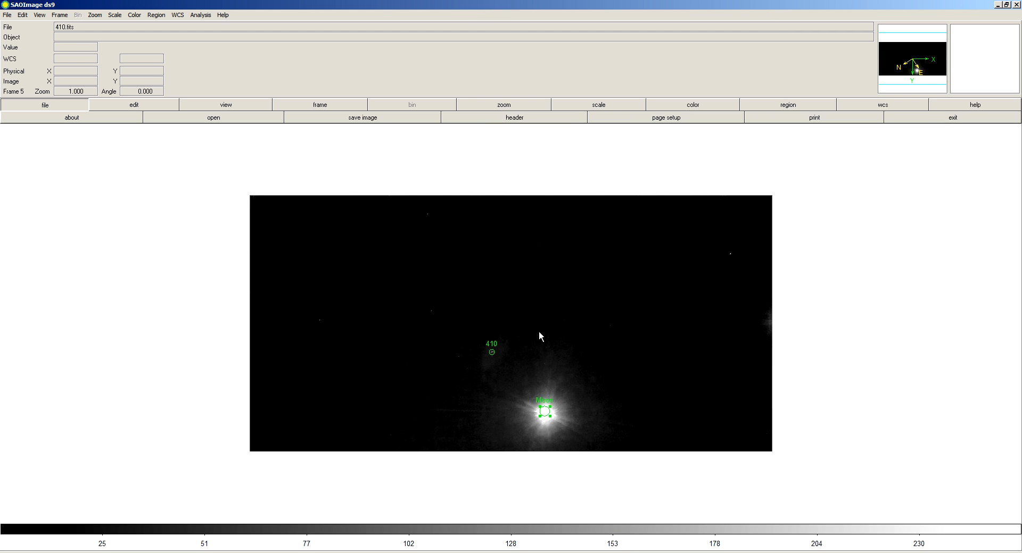
mouse_move(544, 414)
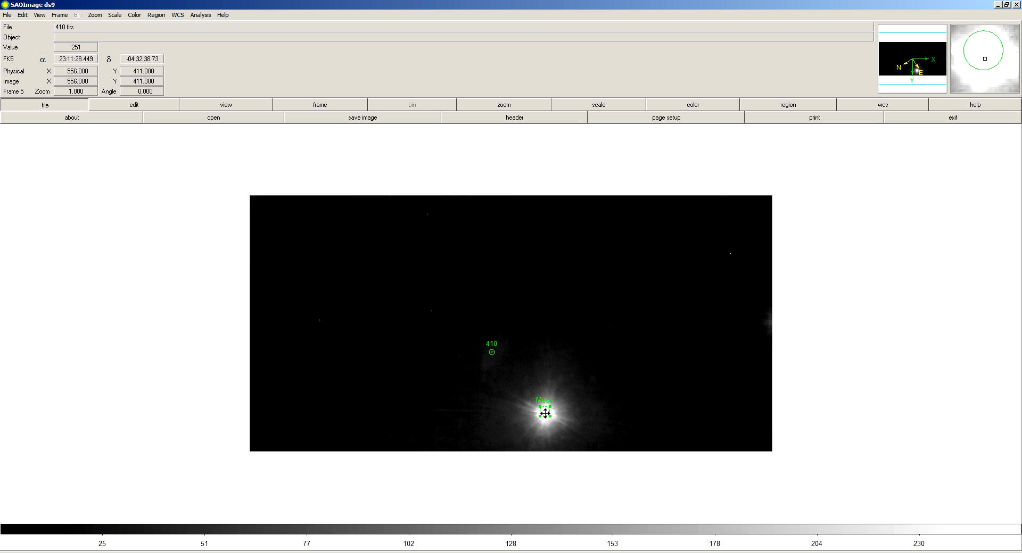
mouse_move(516, 395)
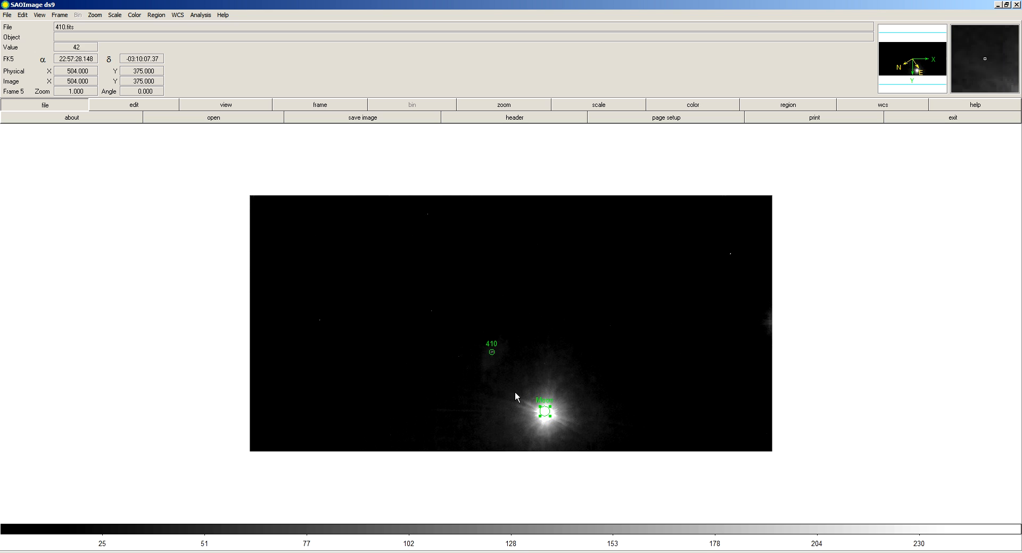
mouse_move(492, 358)
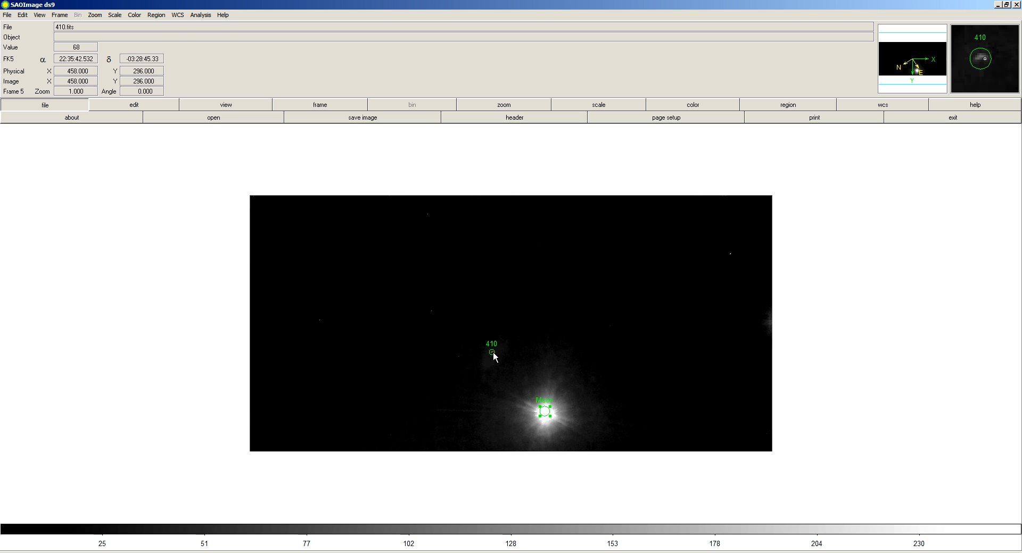
mouse_move(349, 439)
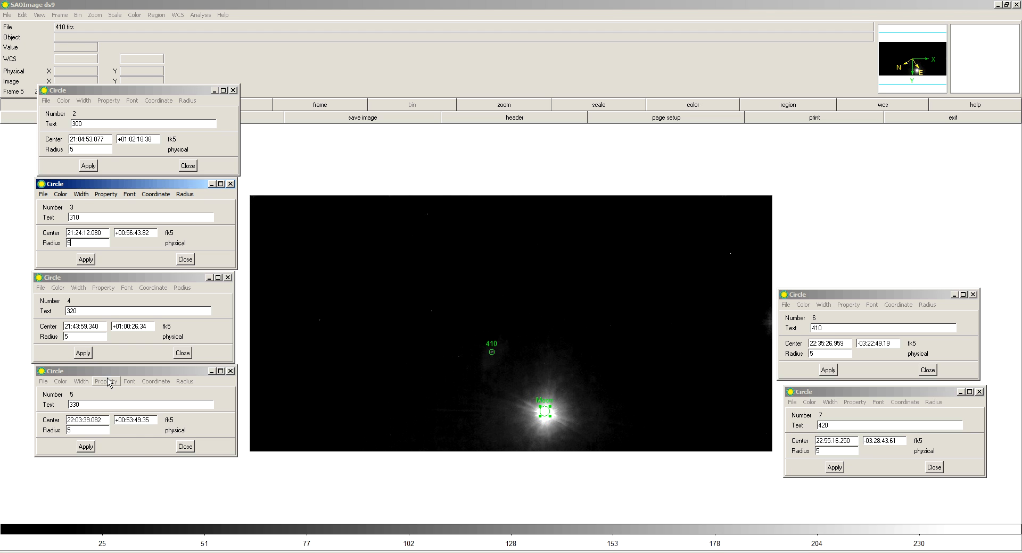
Advance with Frame > Next Frame to frame 6, 420.fits with its 420 marker.
left_click(59, 14)
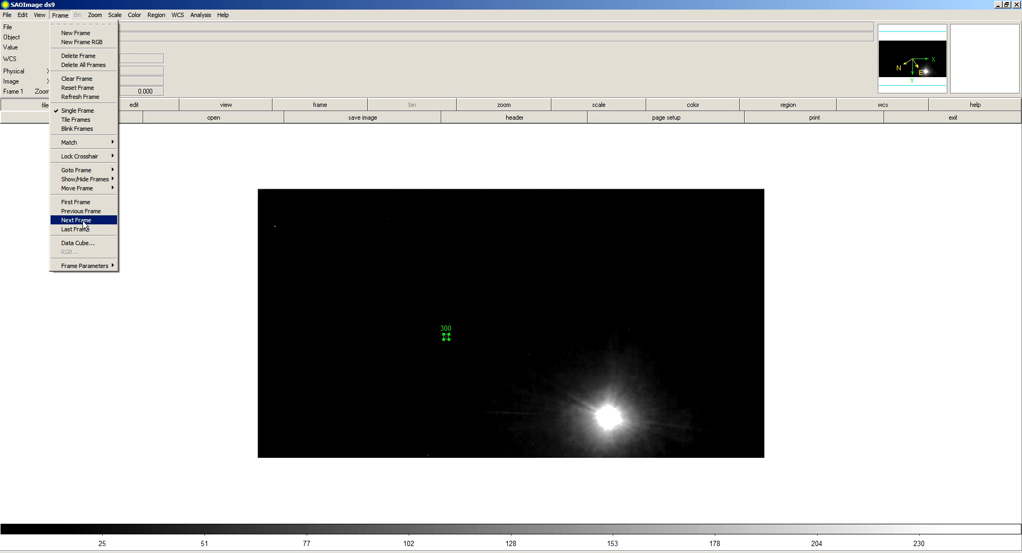
left_click(76, 219)
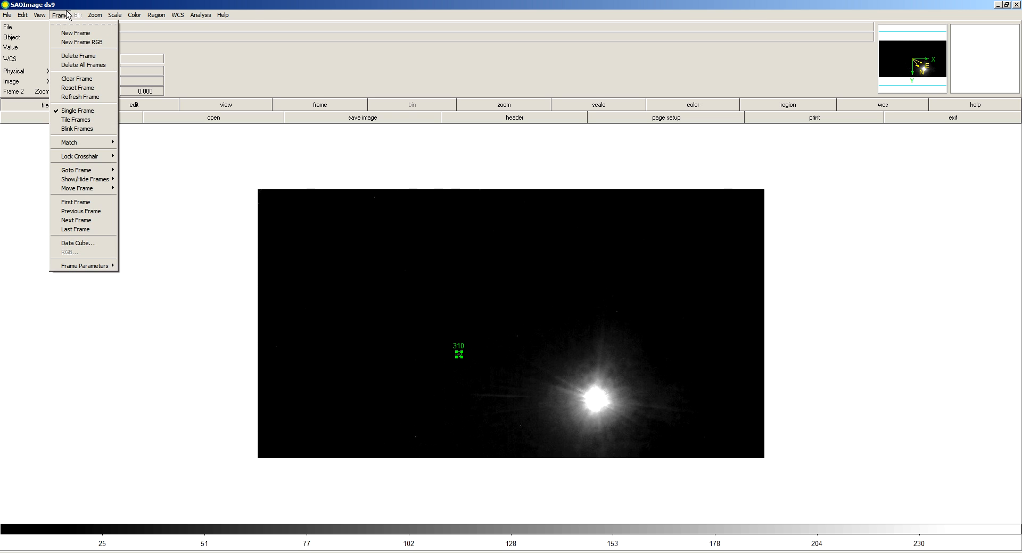
mouse_move(75, 220)
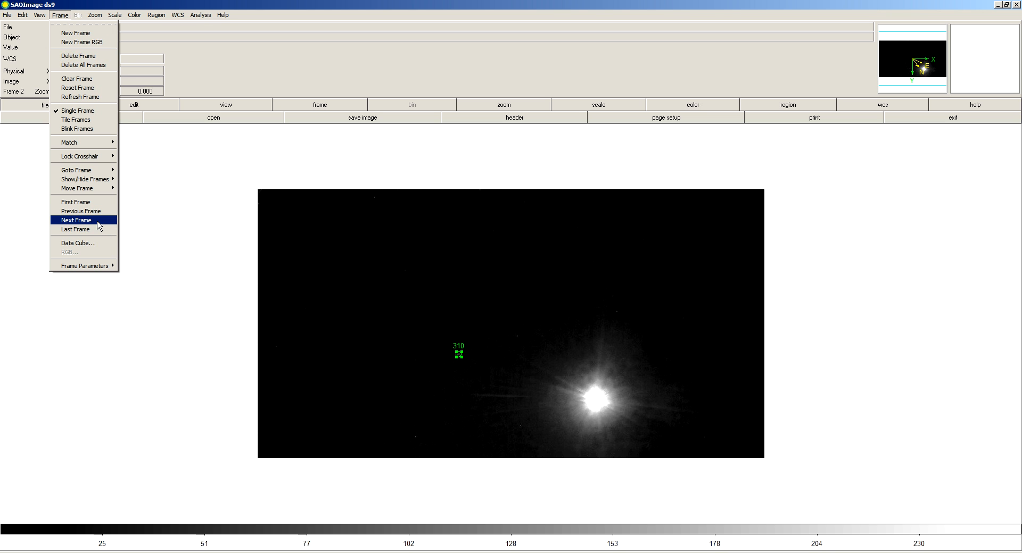
left_click(75, 219)
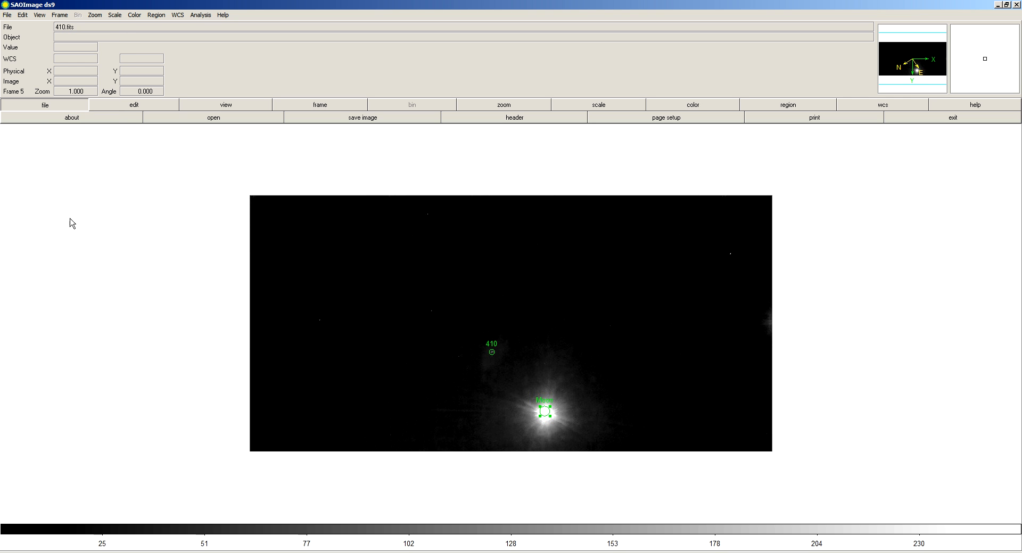
mouse_move(86, 219)
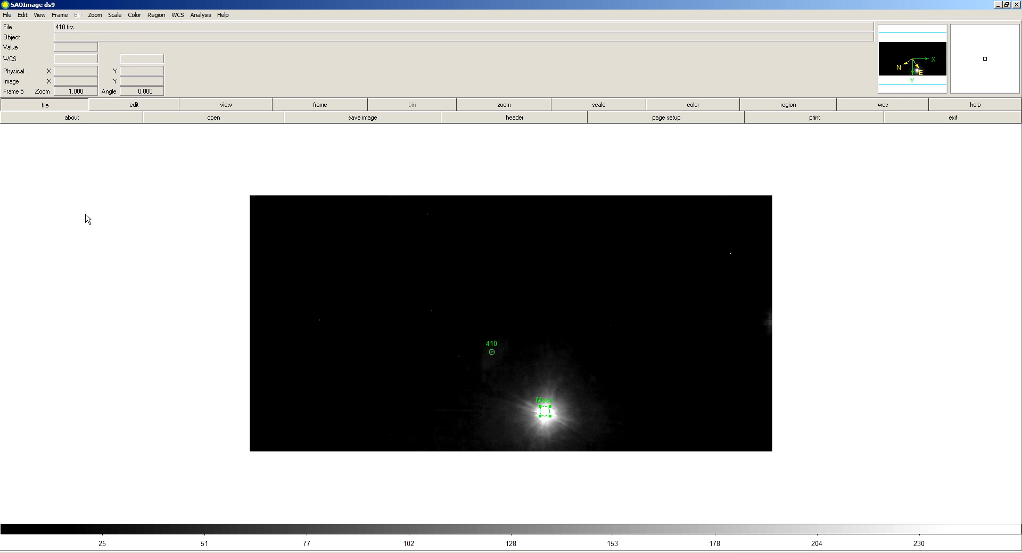
left_click(60, 14)
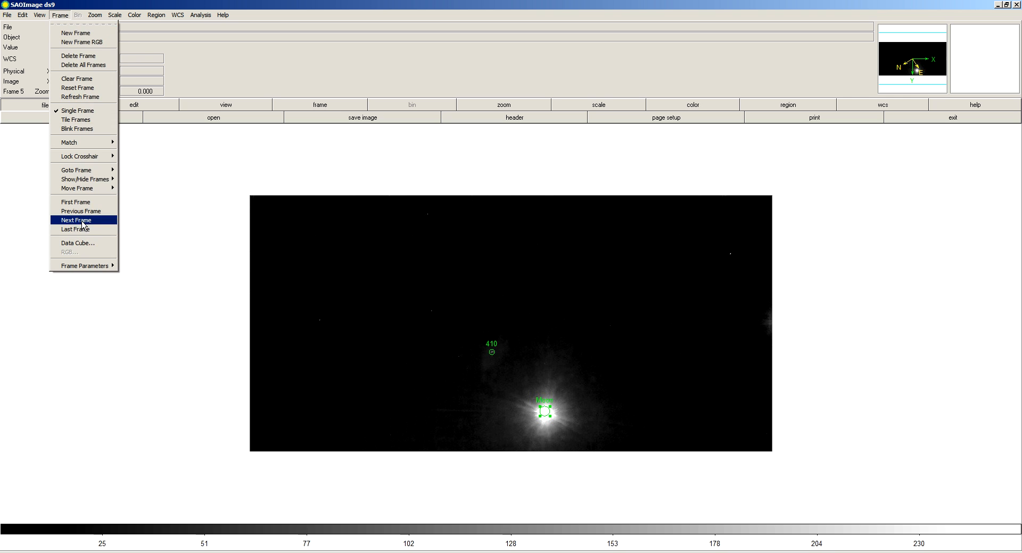
left_click(75, 219)
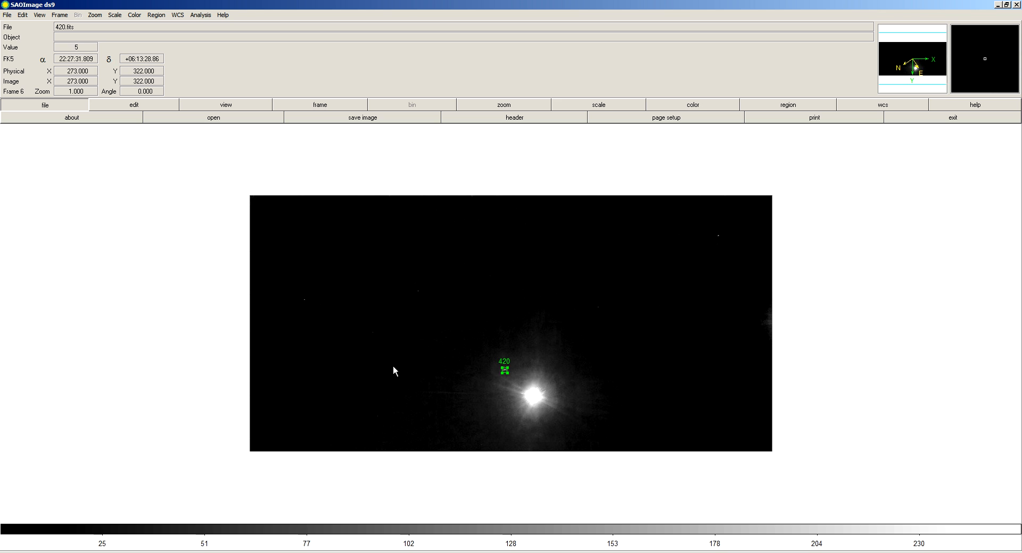
mouse_move(191, 514)
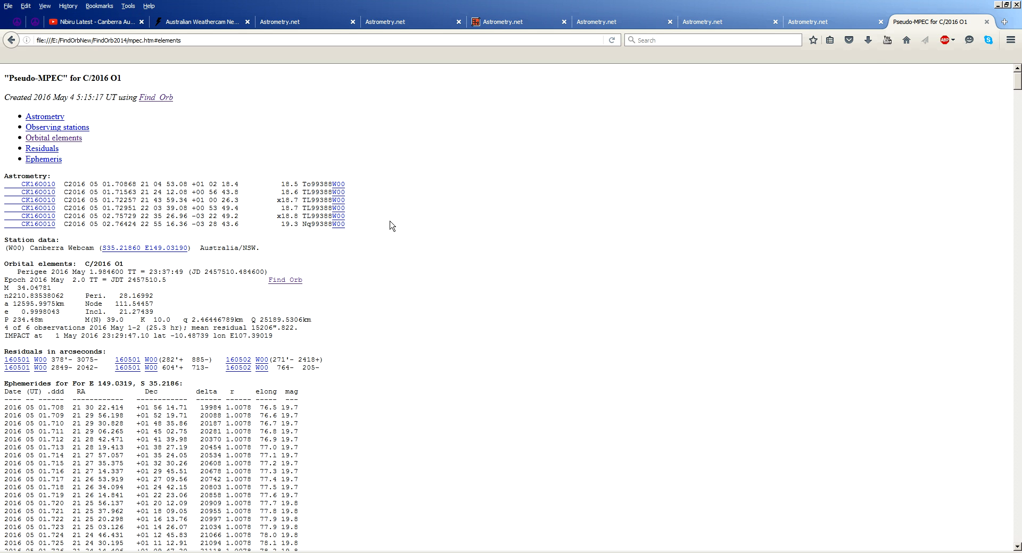
mouse_move(295, 308)
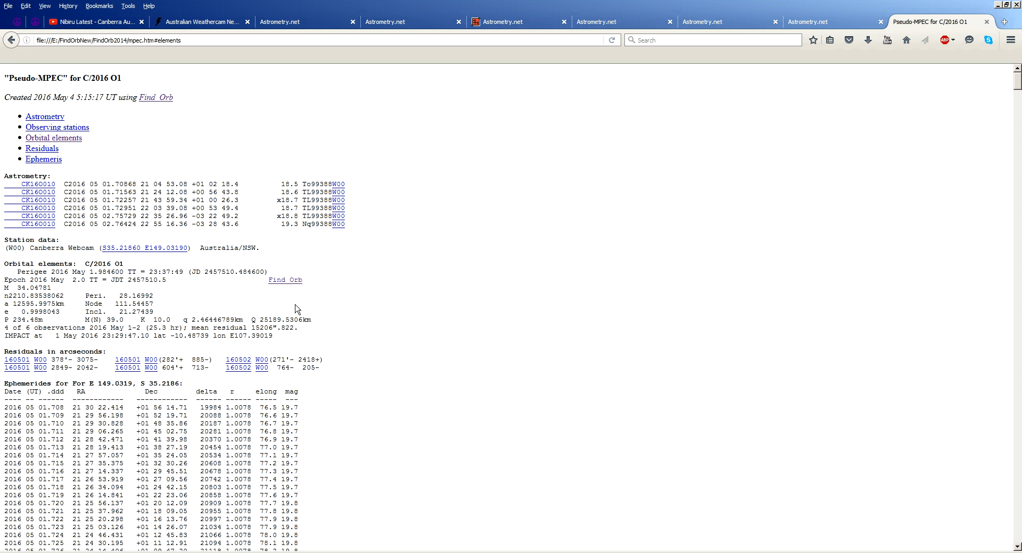
Show the Find_Orb Pseudo-MPEC for C/2016 O1 in Firefox.
double_click(31, 272)
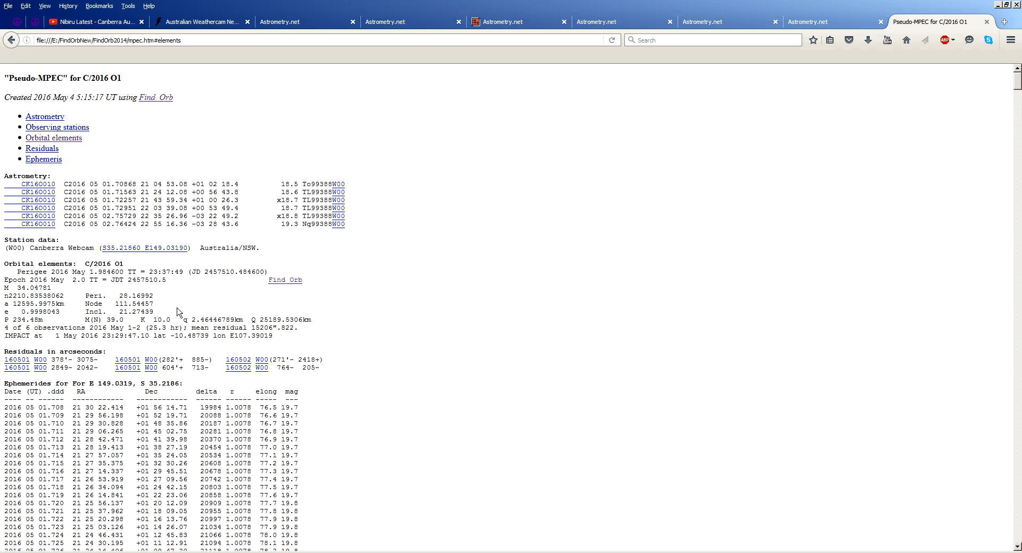
mouse_move(100, 306)
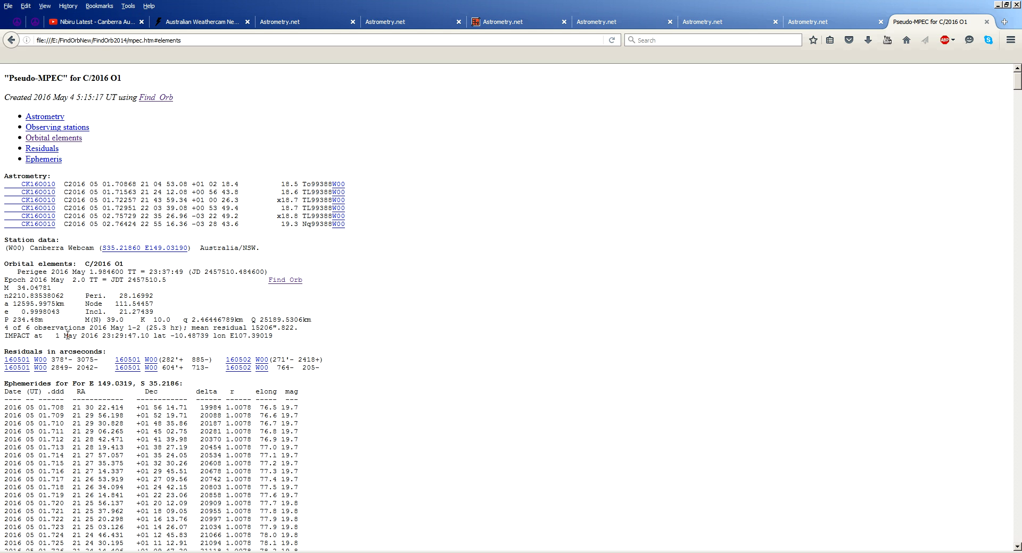
double_click(40, 312)
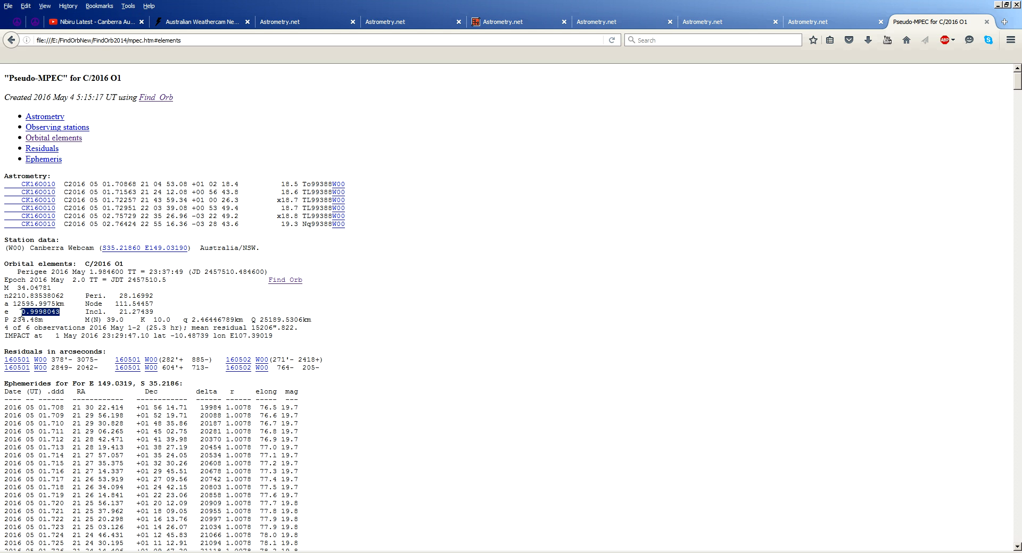
mouse_move(170, 333)
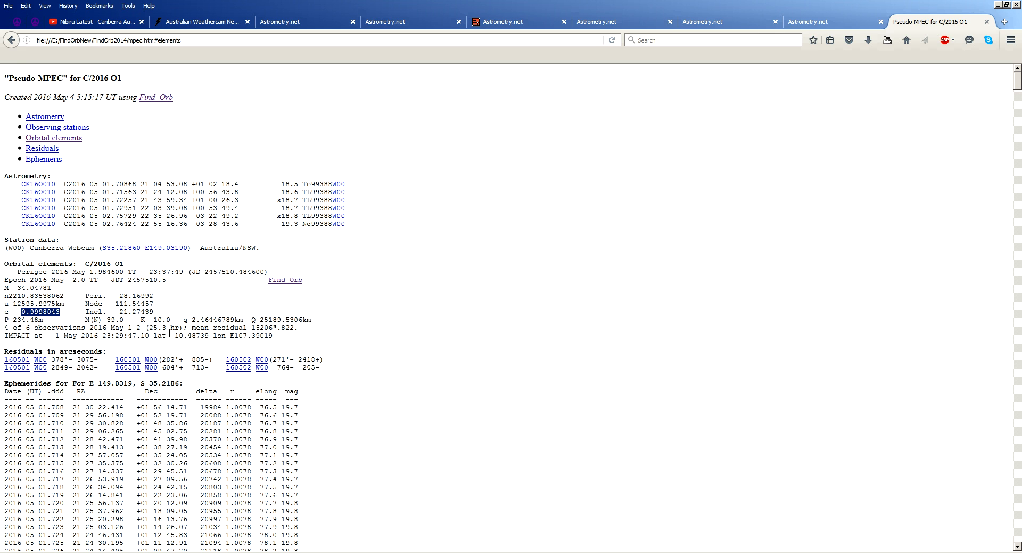
double_click(202, 319)
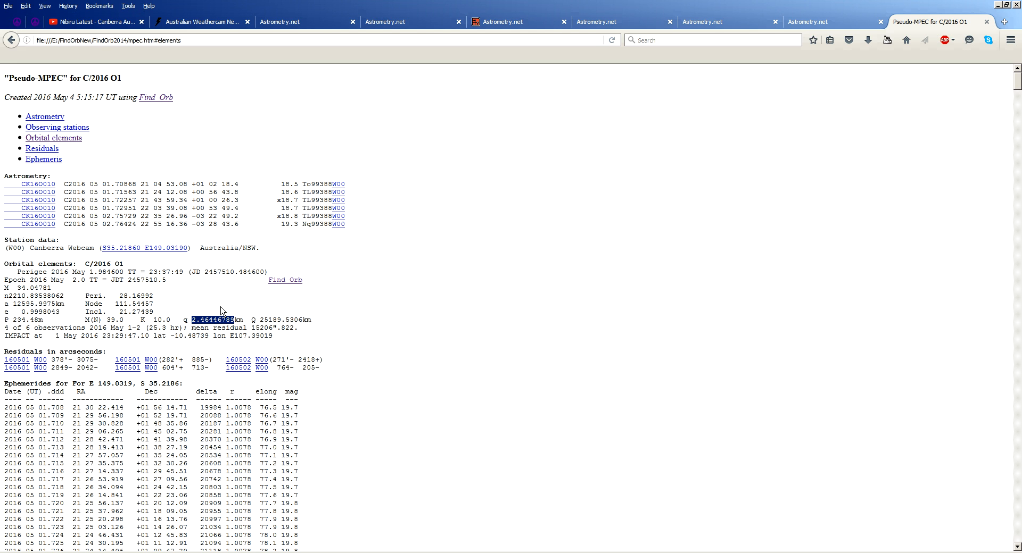
left_click(215, 319)
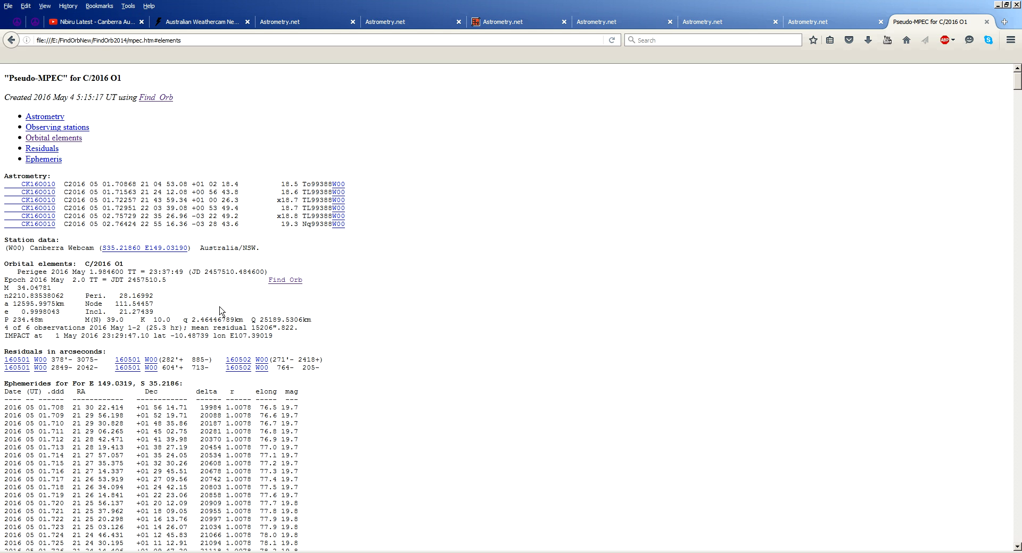
mouse_move(168, 315)
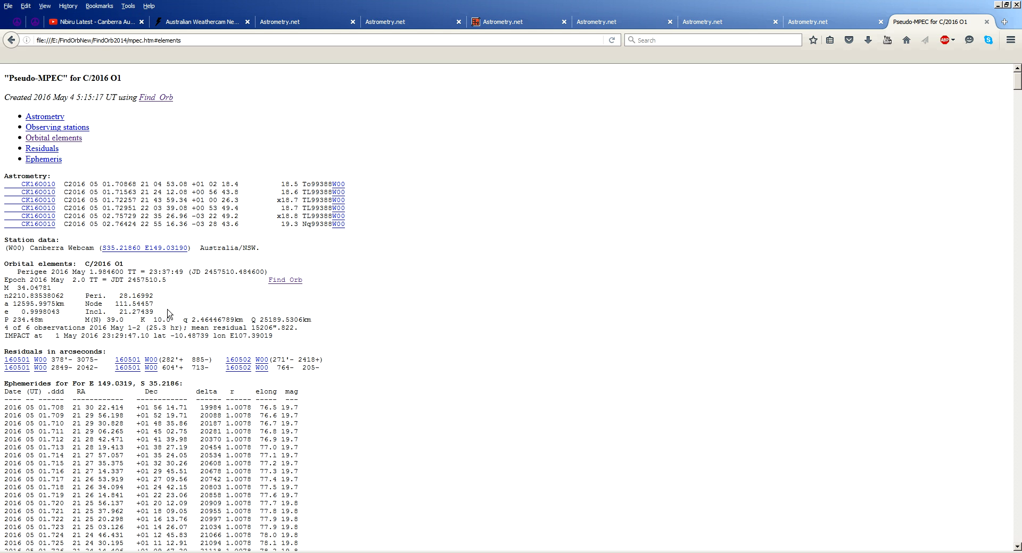
mouse_move(141, 320)
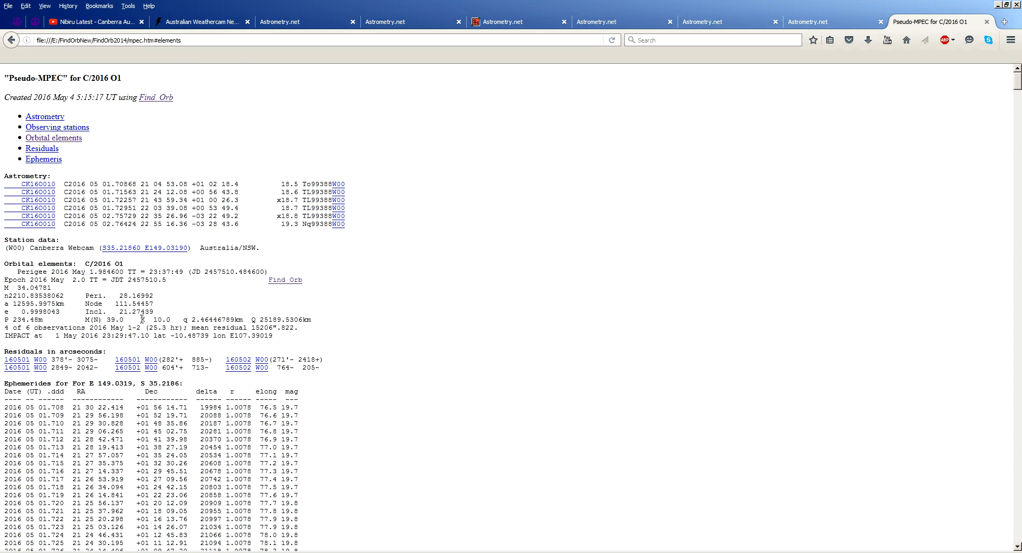
scroll("down", 3)
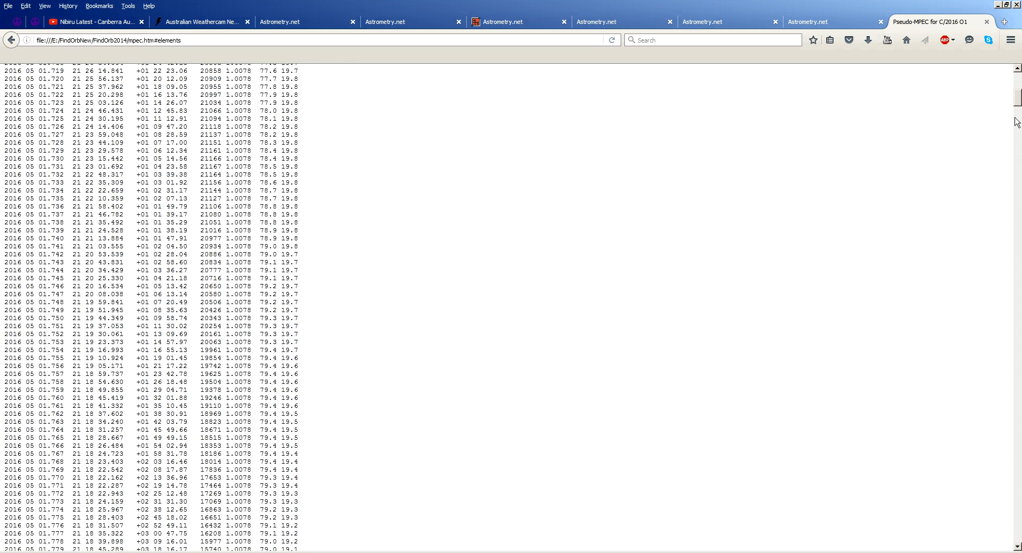
scroll("down", 3)
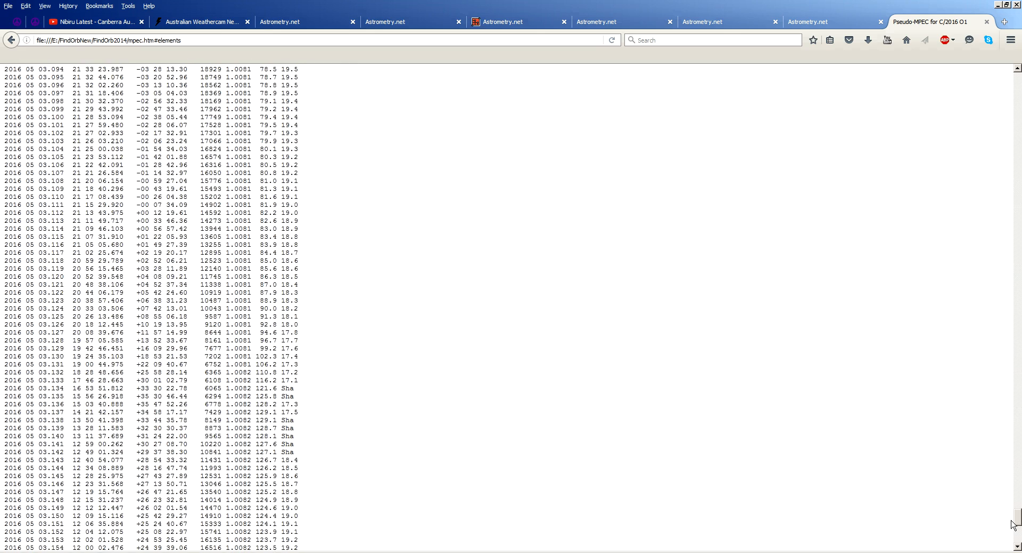
scroll("down", 3)
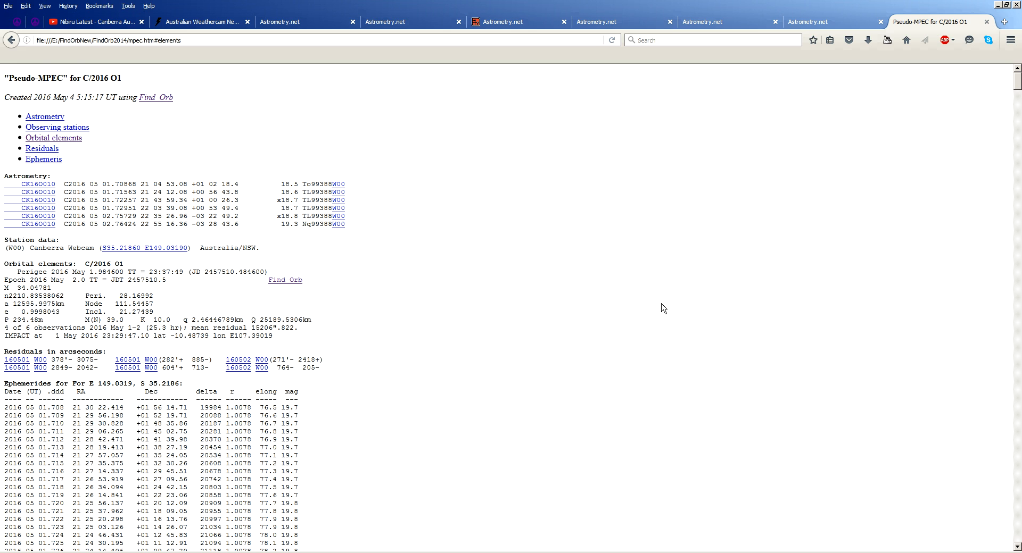
mouse_move(521, 391)
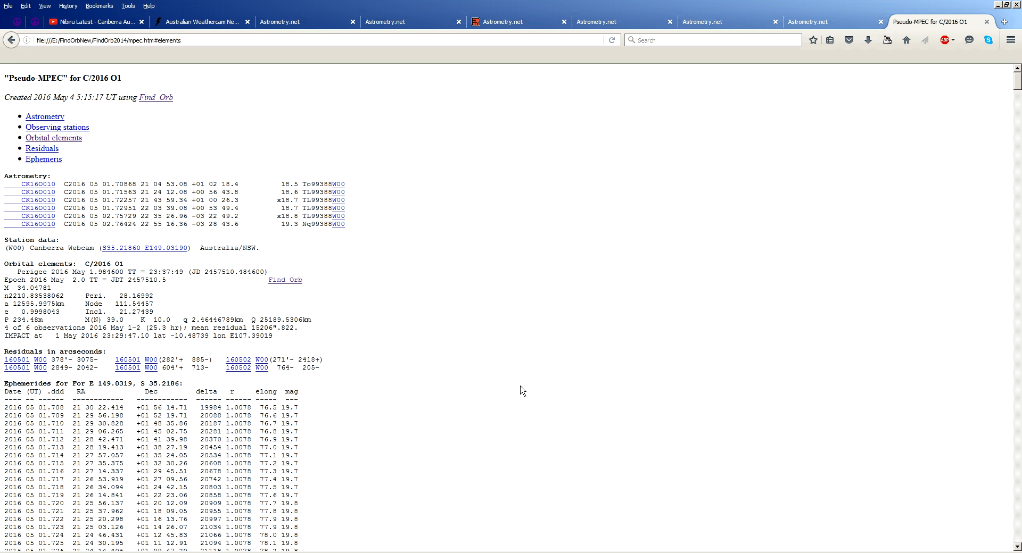
mouse_move(508, 398)
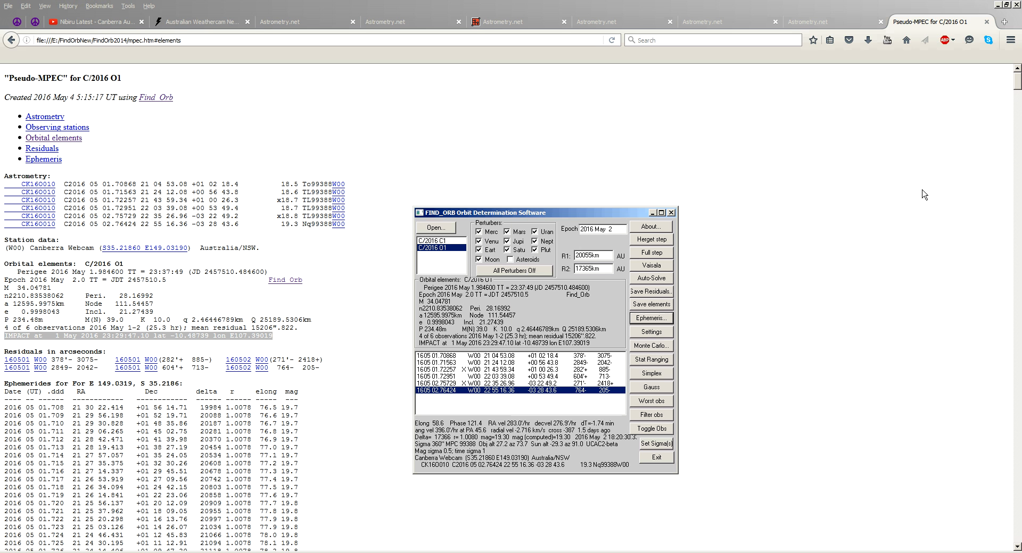
mouse_move(480, 347)
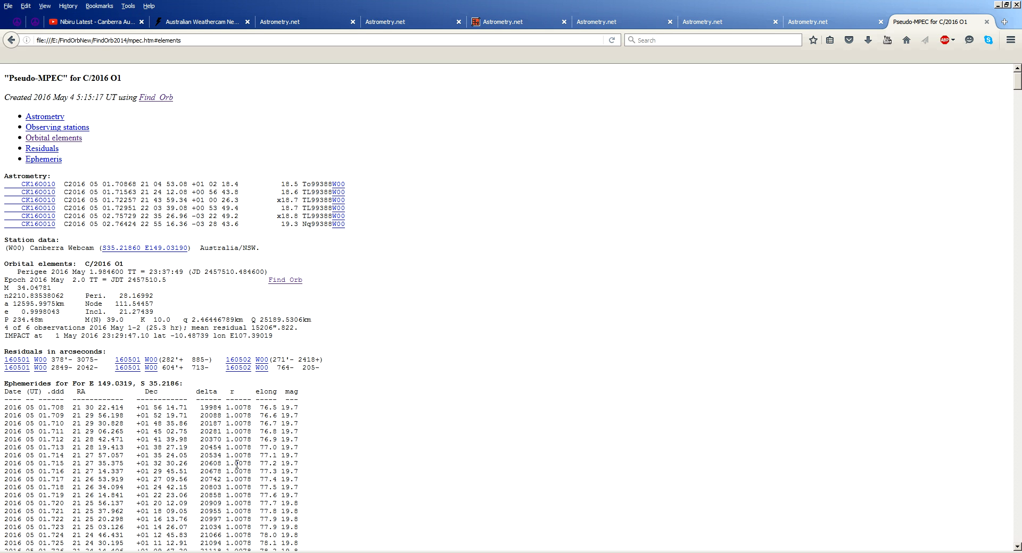
mouse_move(284, 447)
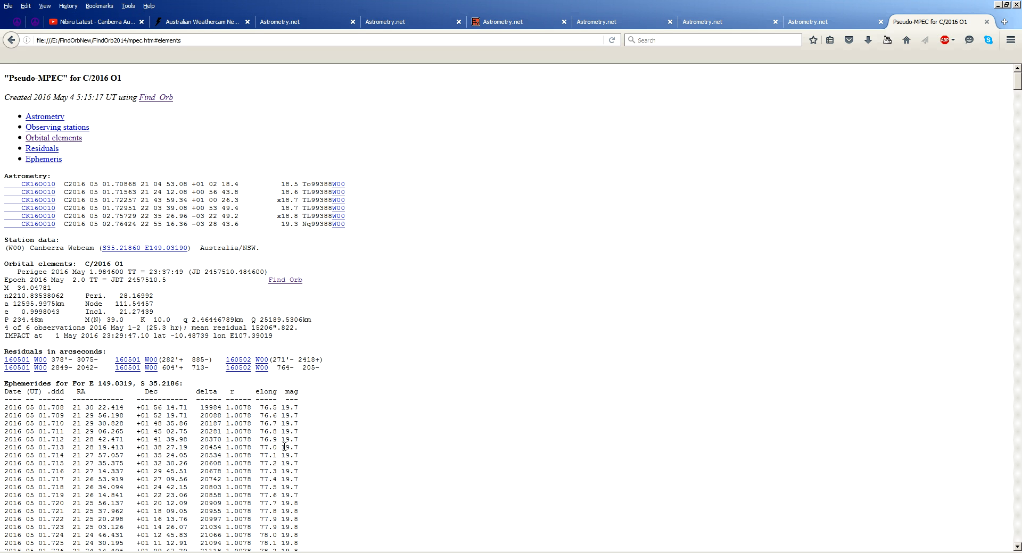